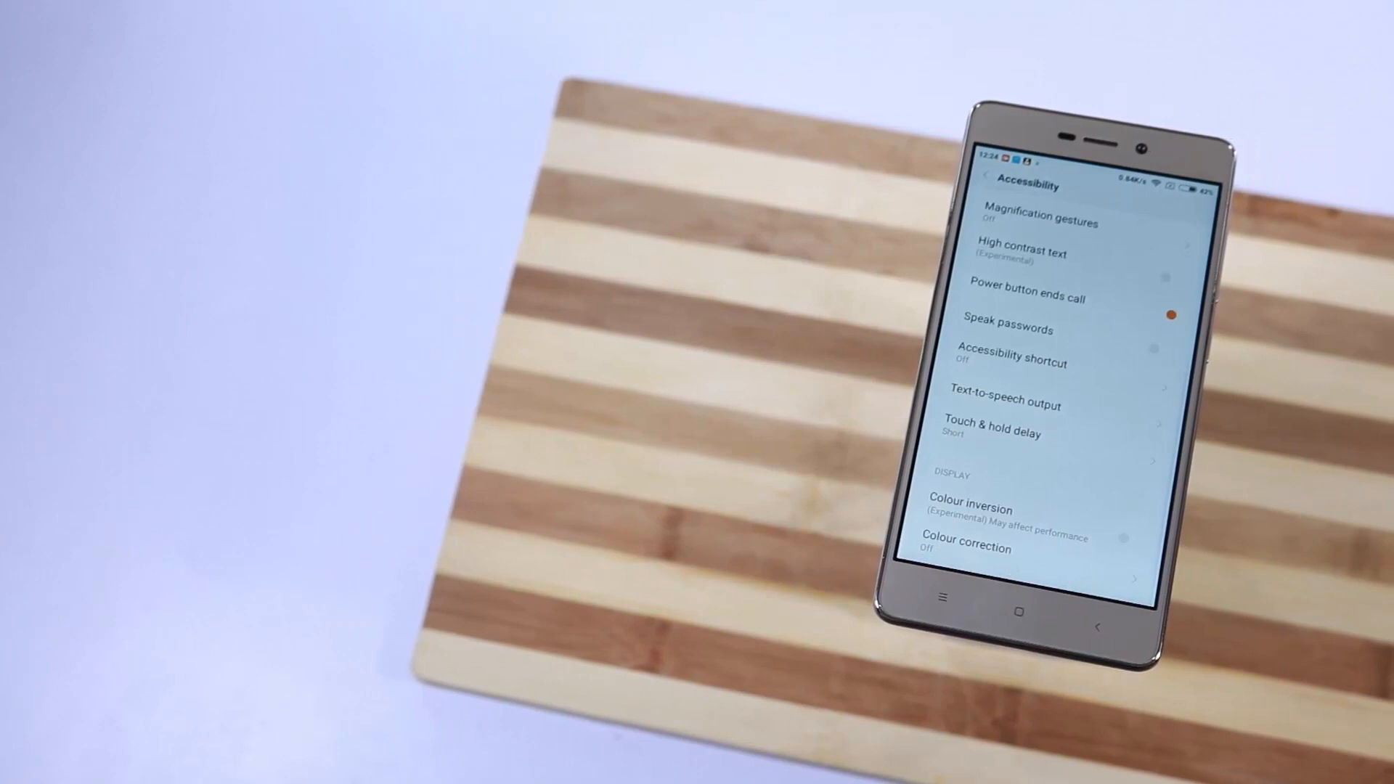
# Step: Return from the Accessibility screen to the Additional settings list
pyautogui.click(985, 186)
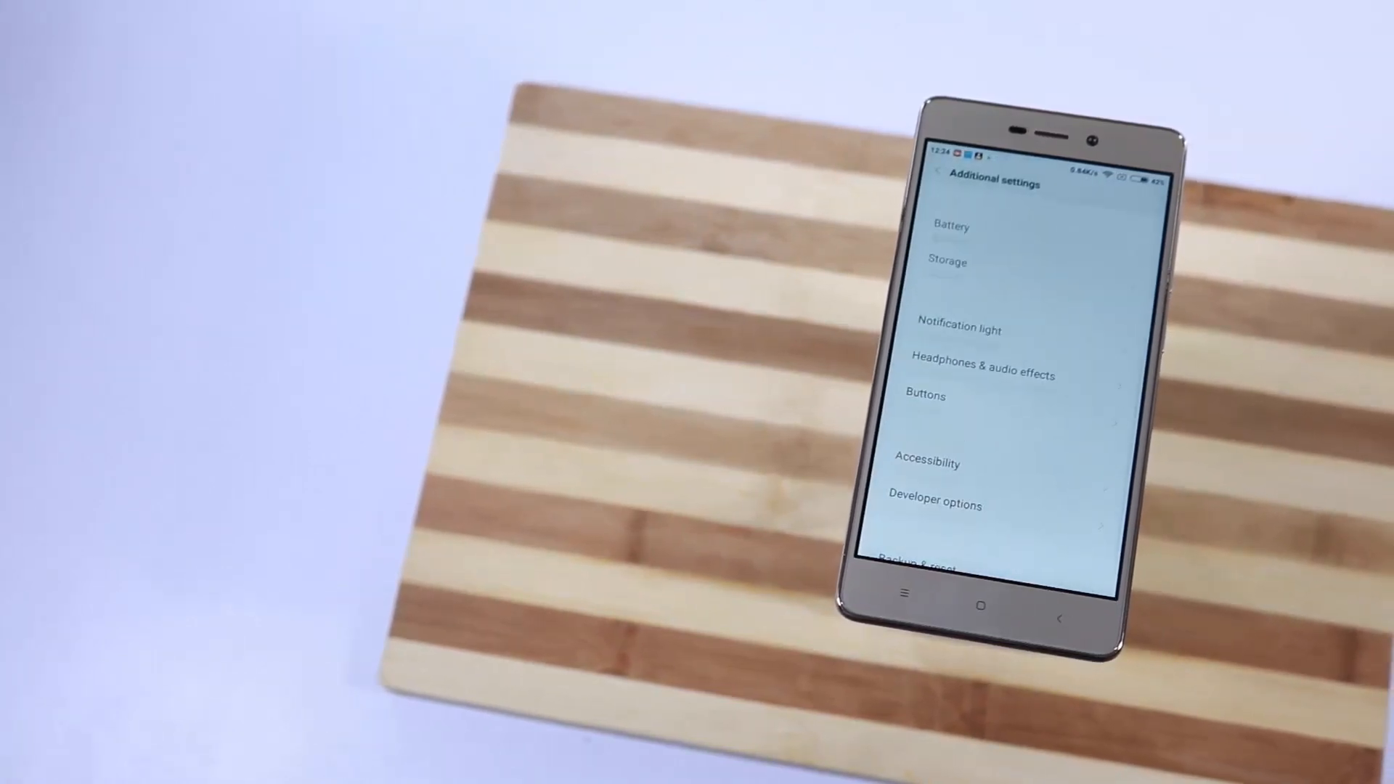
pyautogui.click(982, 372)
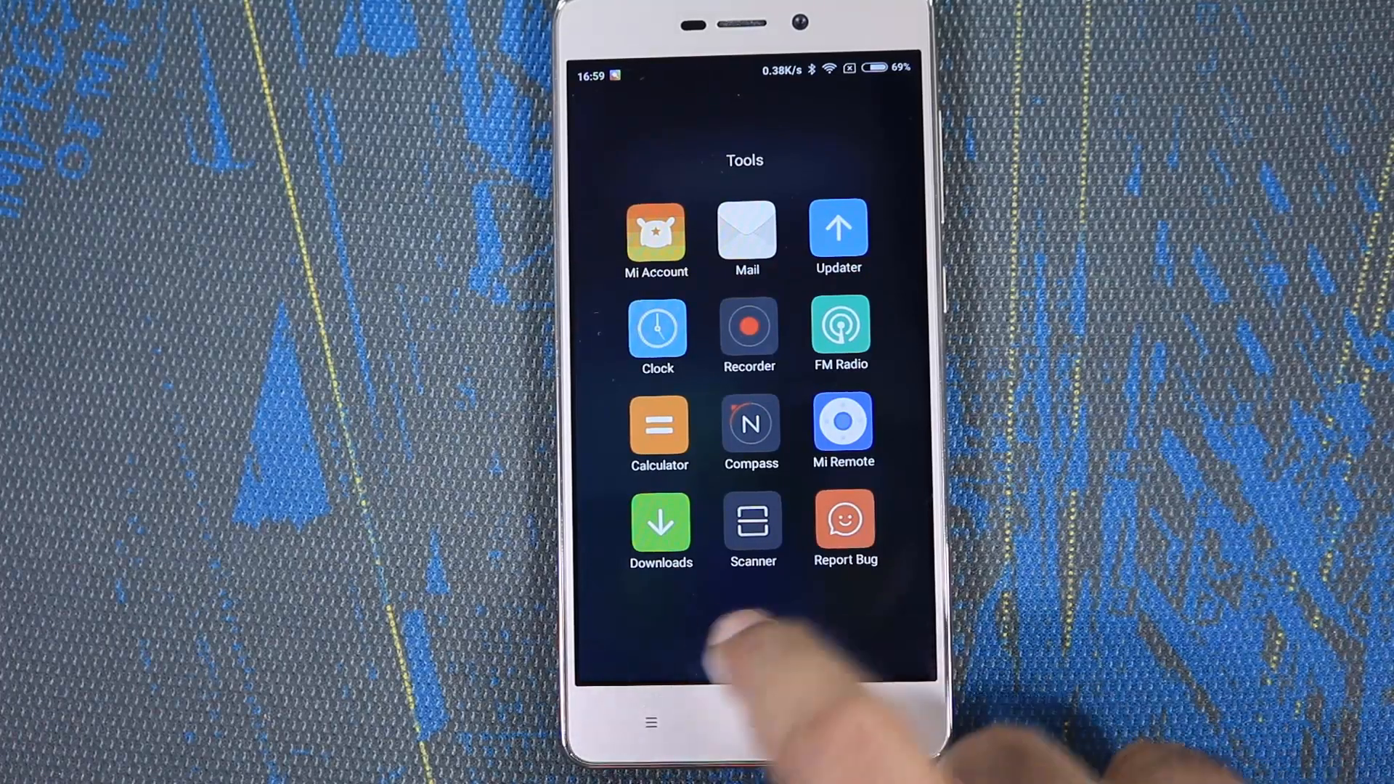
# Step: Review the Camera app's settings under System apps and enter its camera modes
pyautogui.click(838, 225)
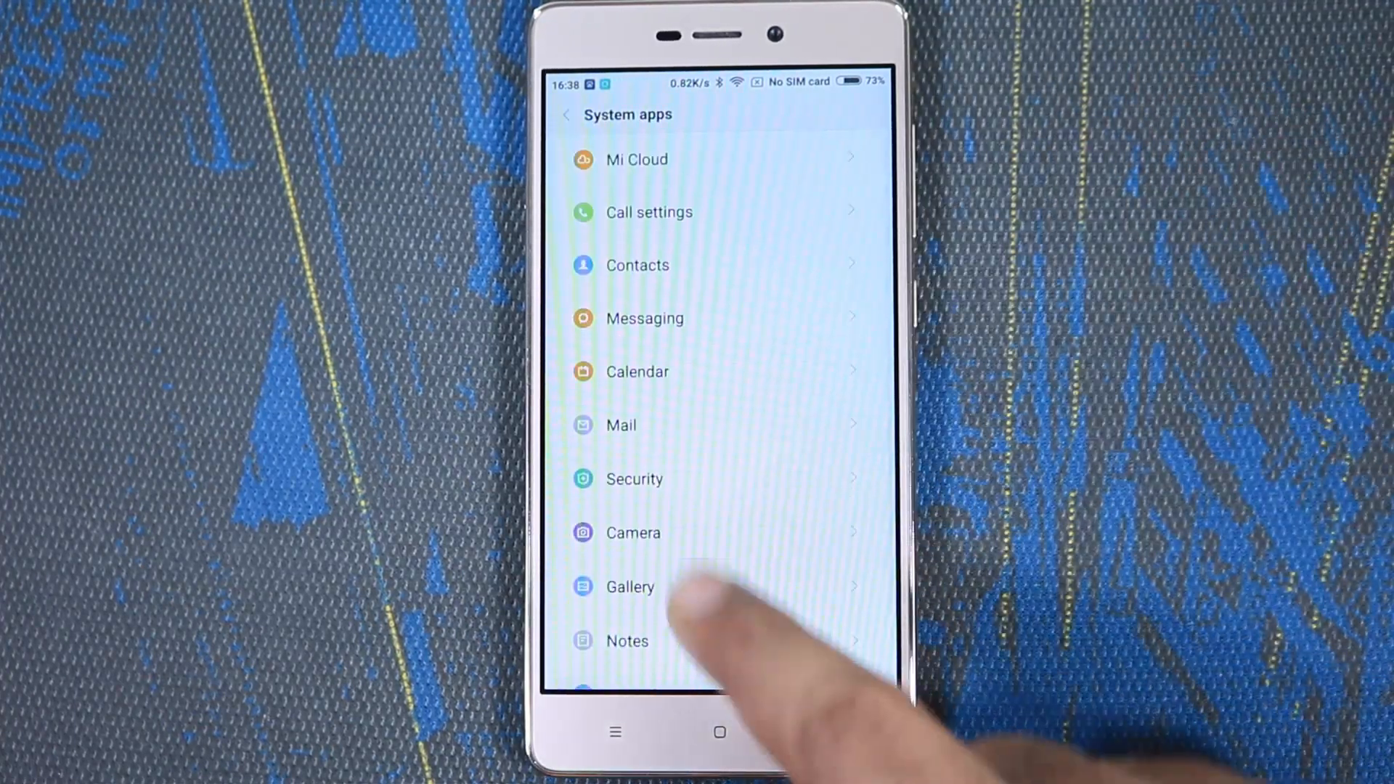
pyautogui.click(633, 533)
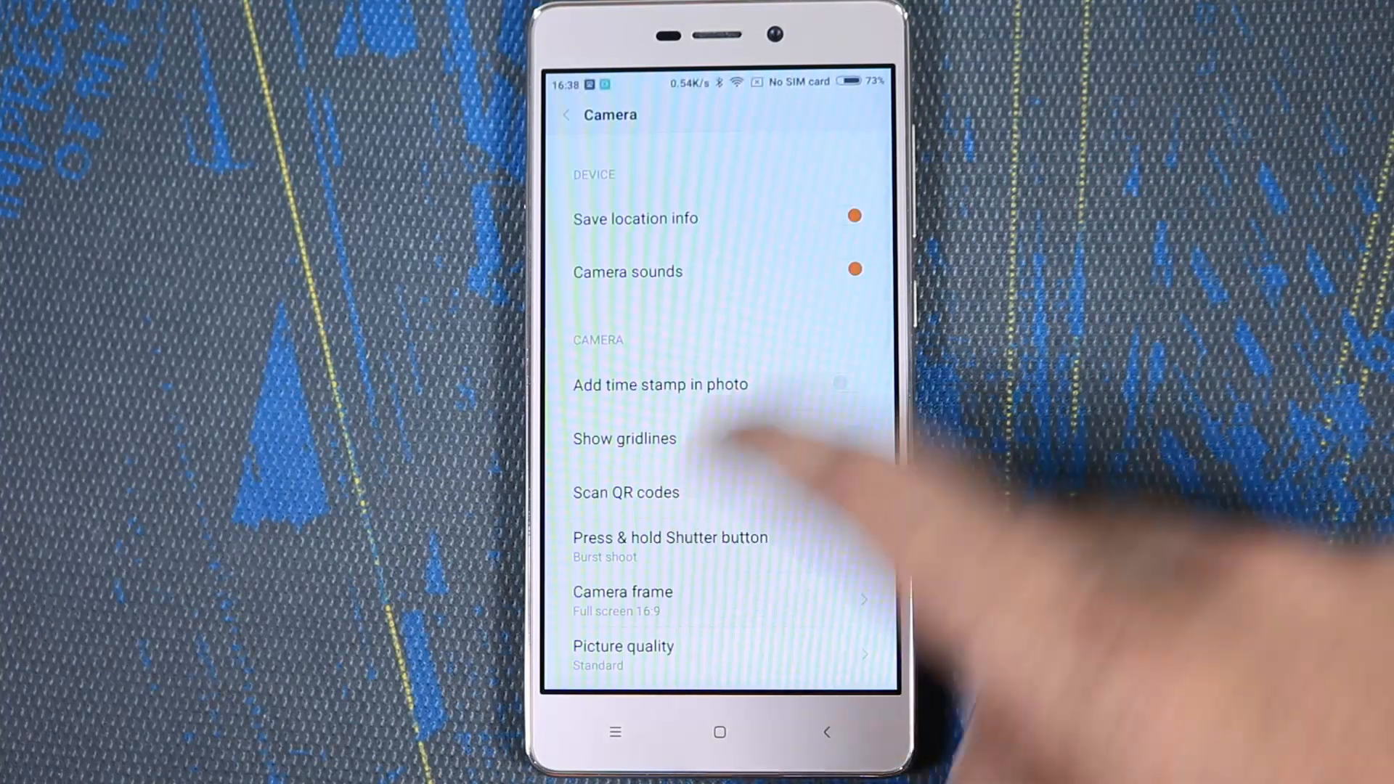
pyautogui.click(854, 492)
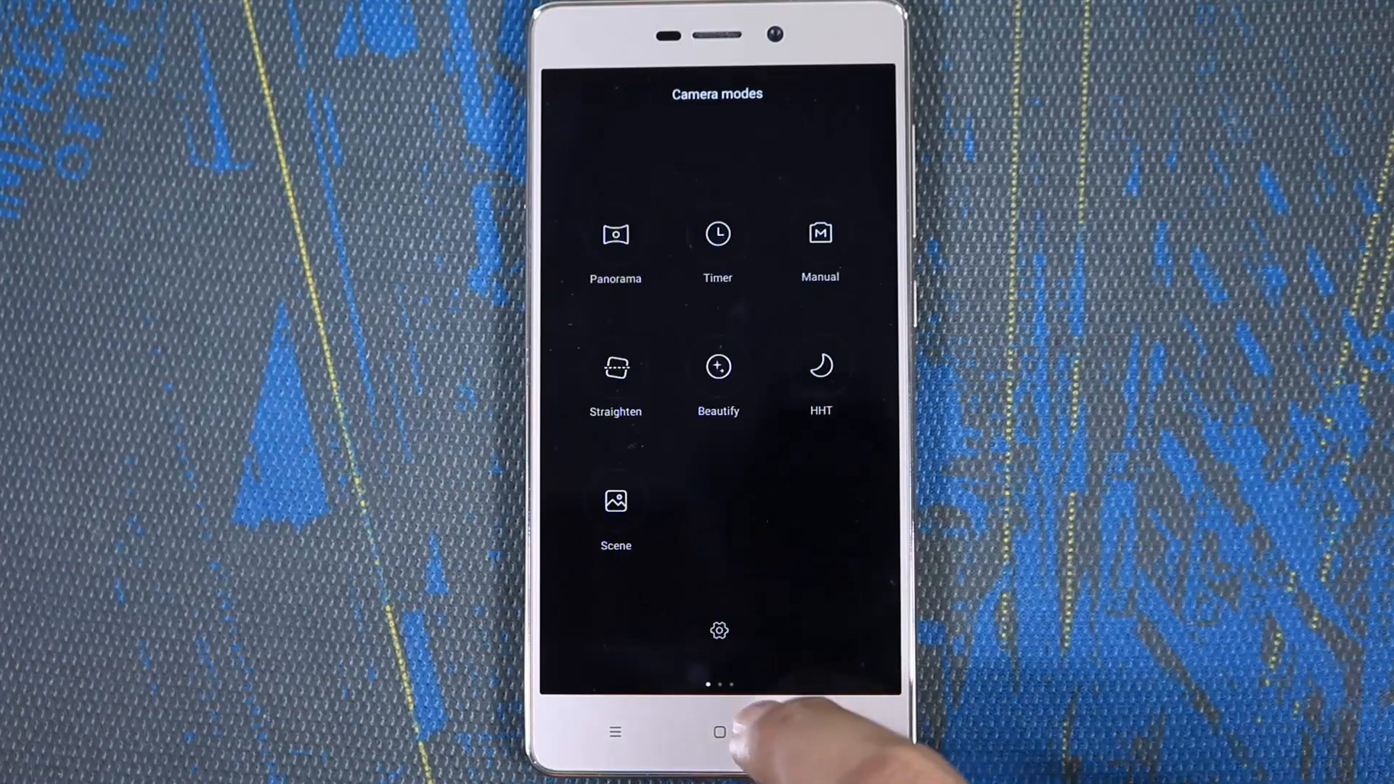
# Step: Enter the settings gear from camera modes and return to the main Settings list
pyautogui.click(717, 631)
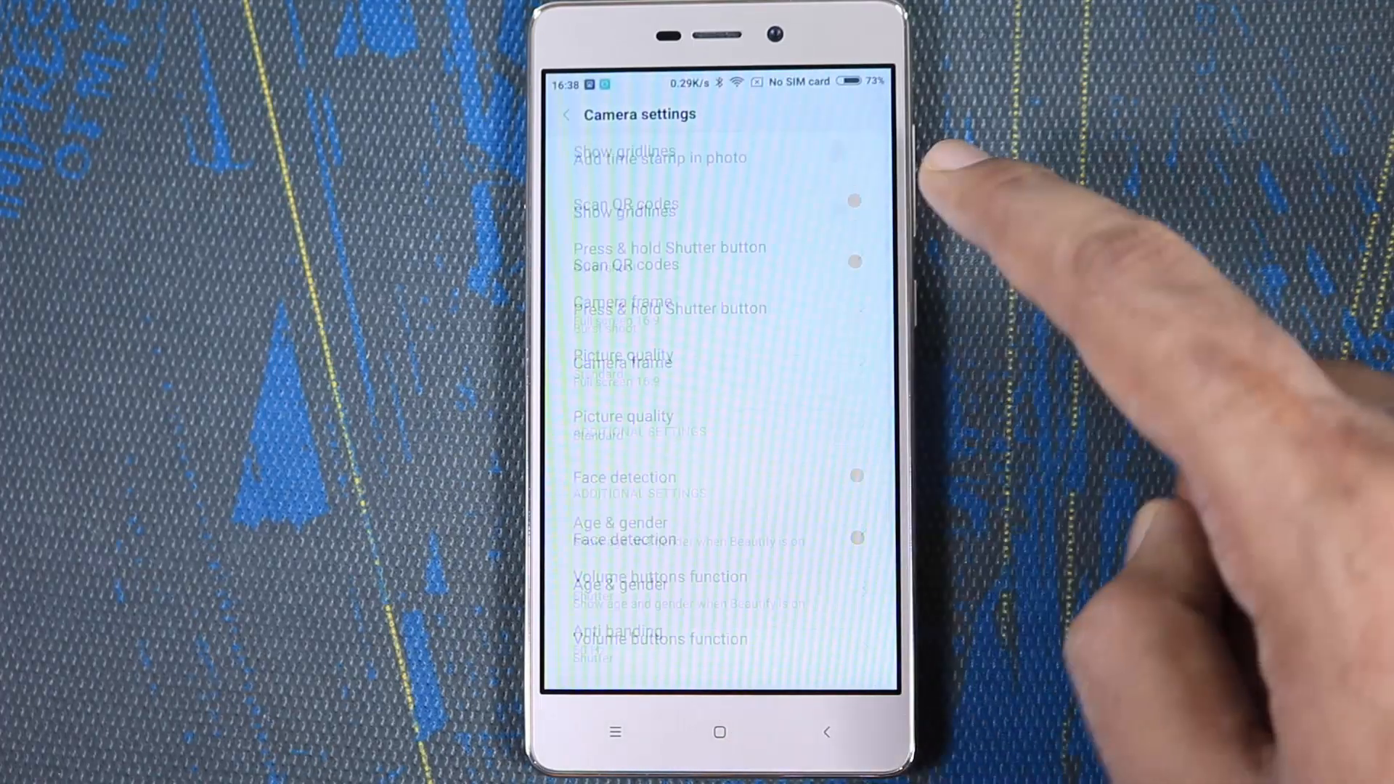
pyautogui.click(720, 735)
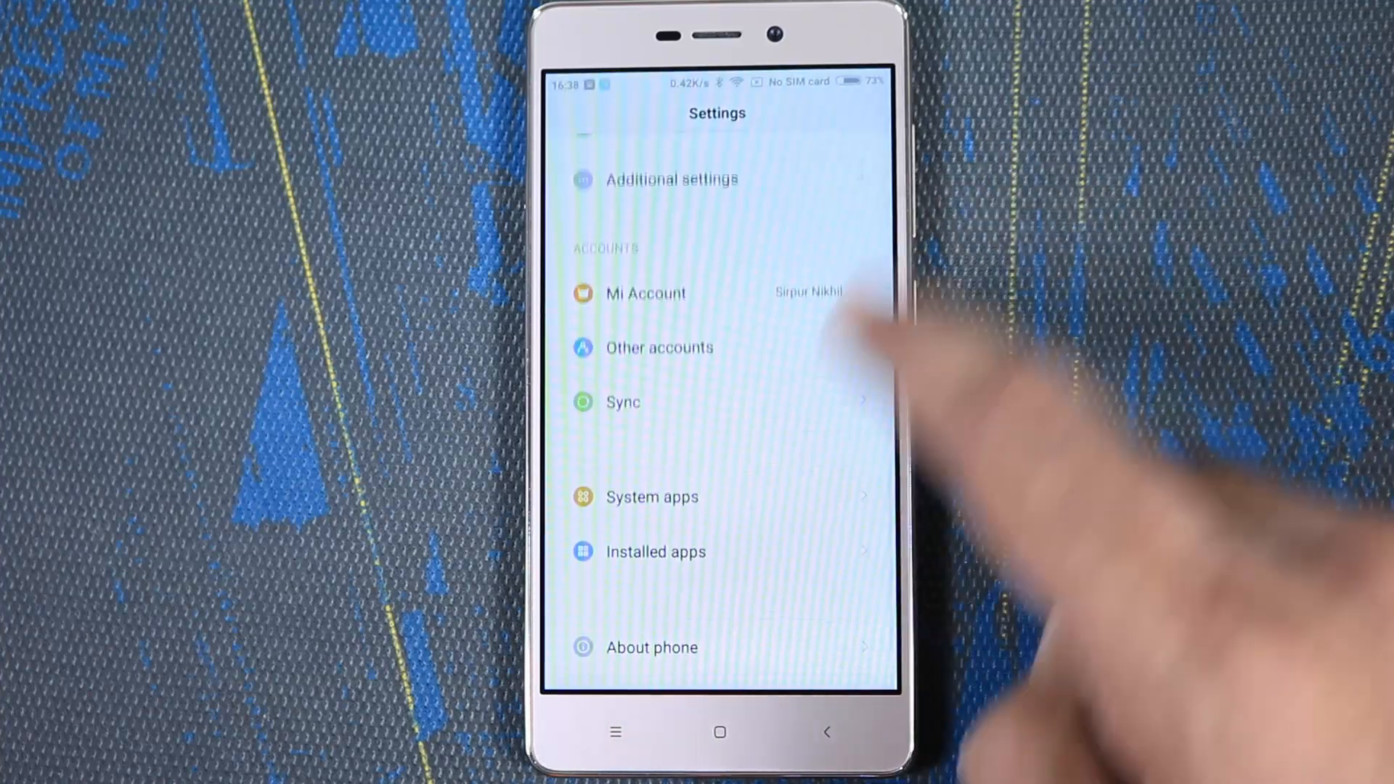
# Step: Launch the Compass app from the Tools folder, showing a 49° NE heading with coordinates
pyautogui.click(652, 497)
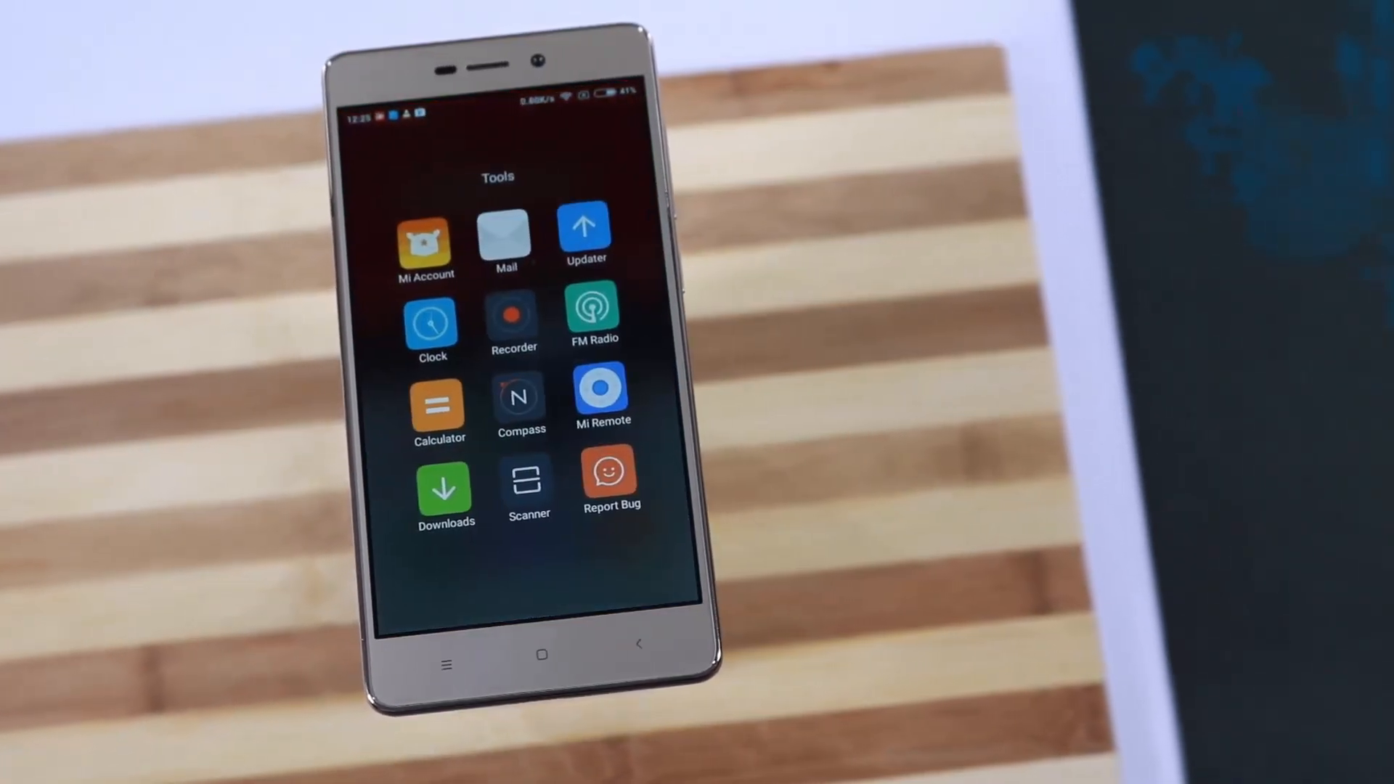
pyautogui.click(520, 408)
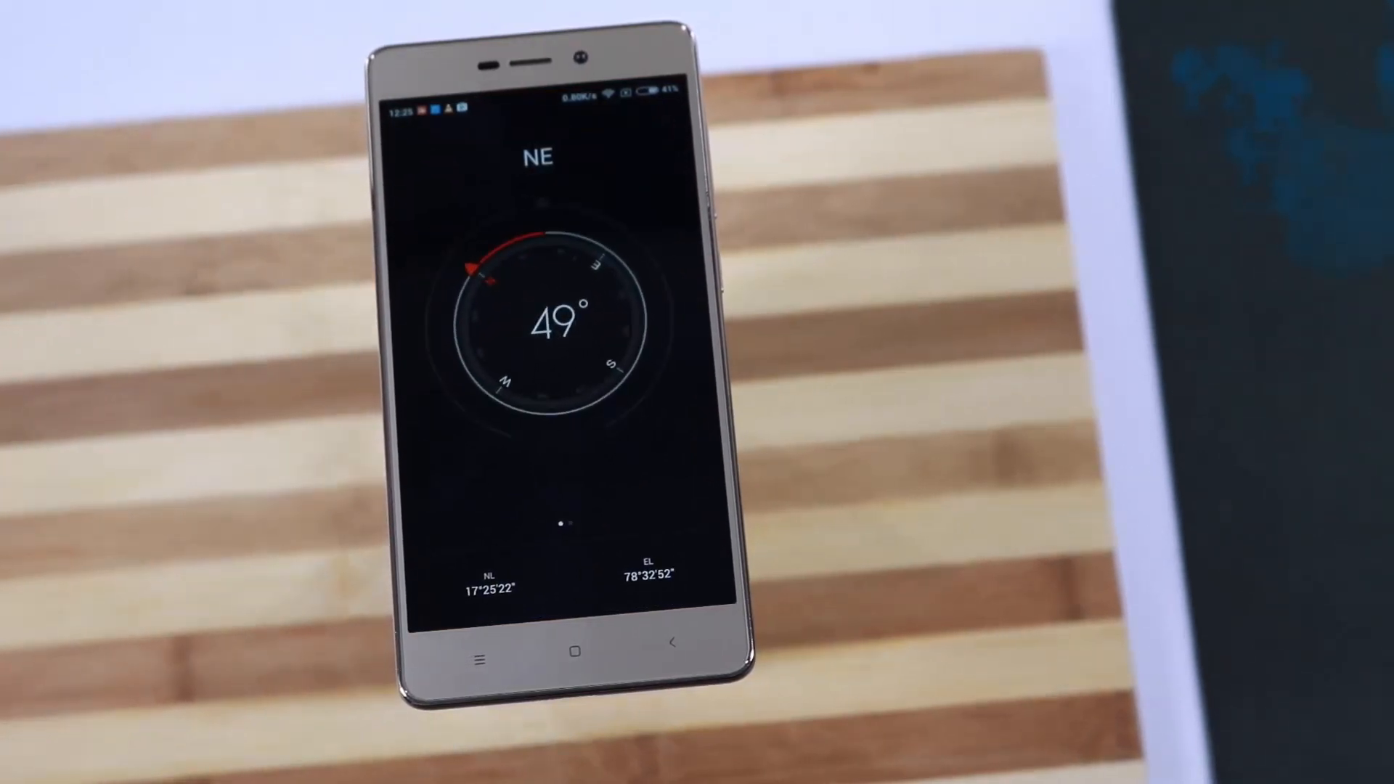